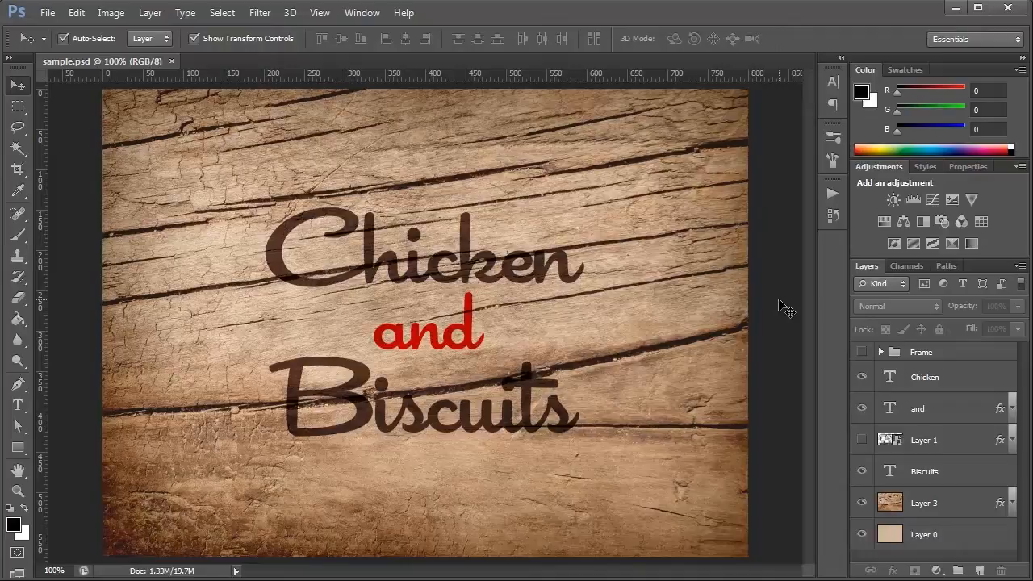
mouse_move(794, 291)
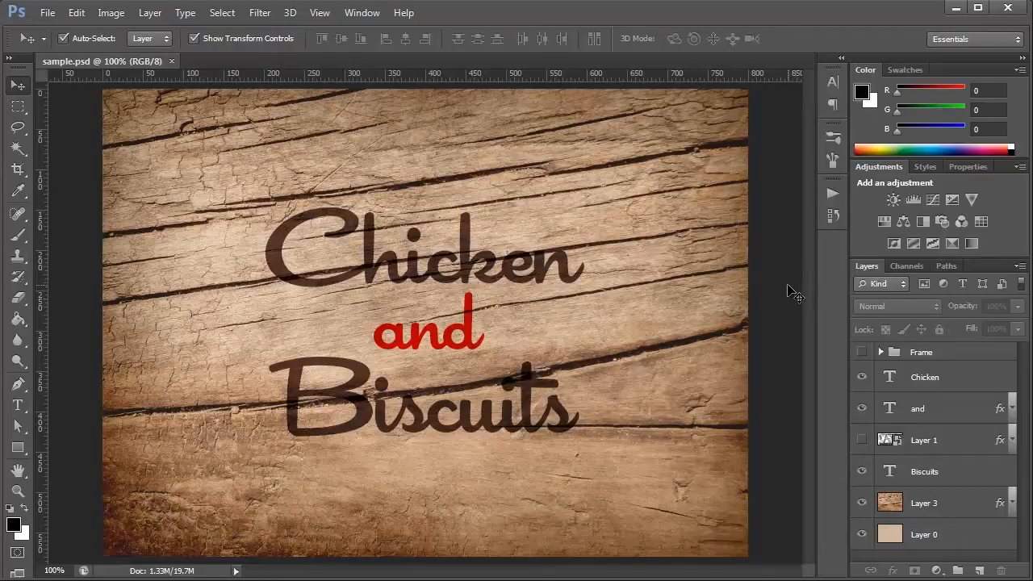
mouse_move(783, 287)
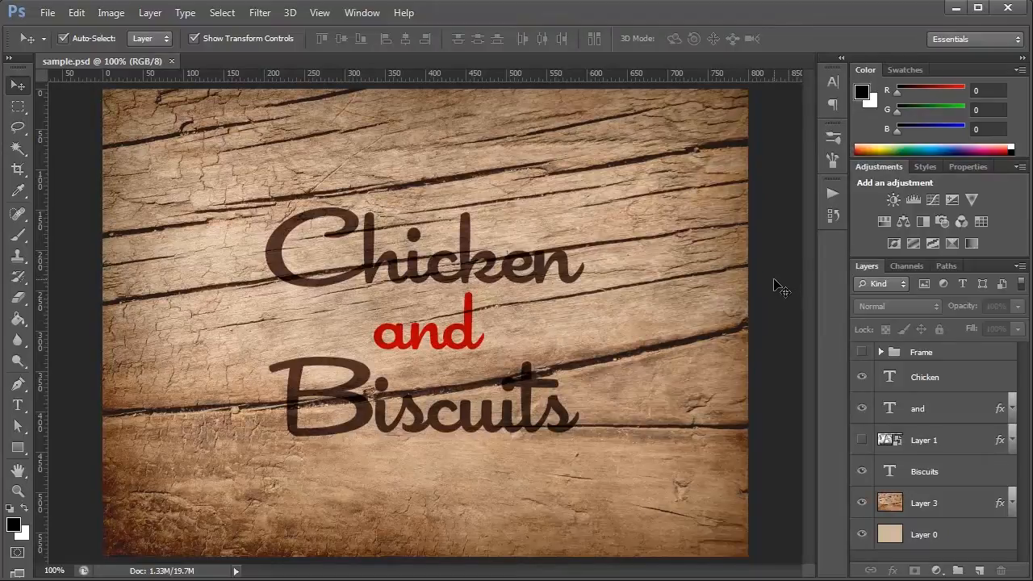
Hide the 'and' text layer and show Layer 1 with the boxed red AND lettering
click(862, 407)
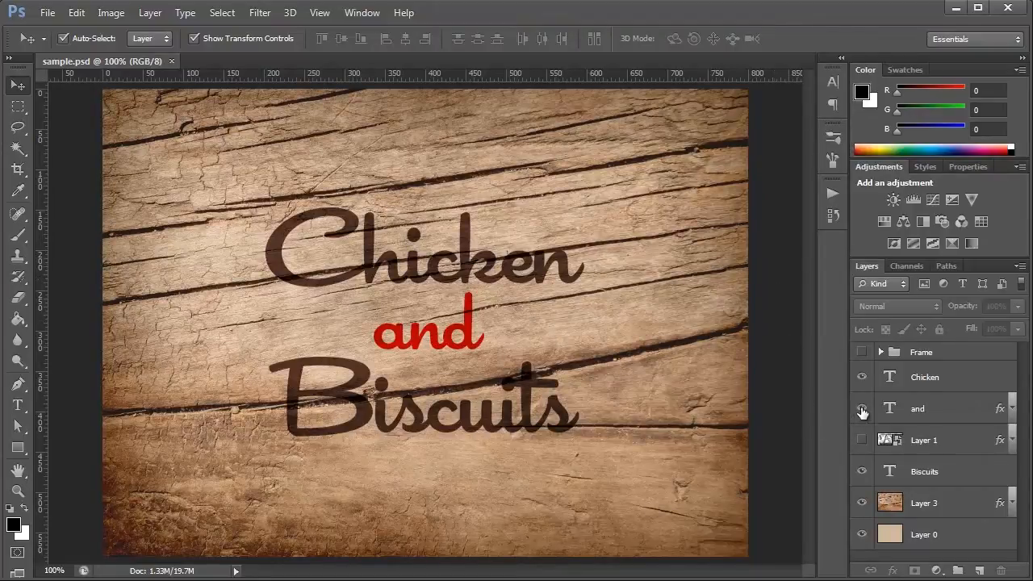
click(861, 407)
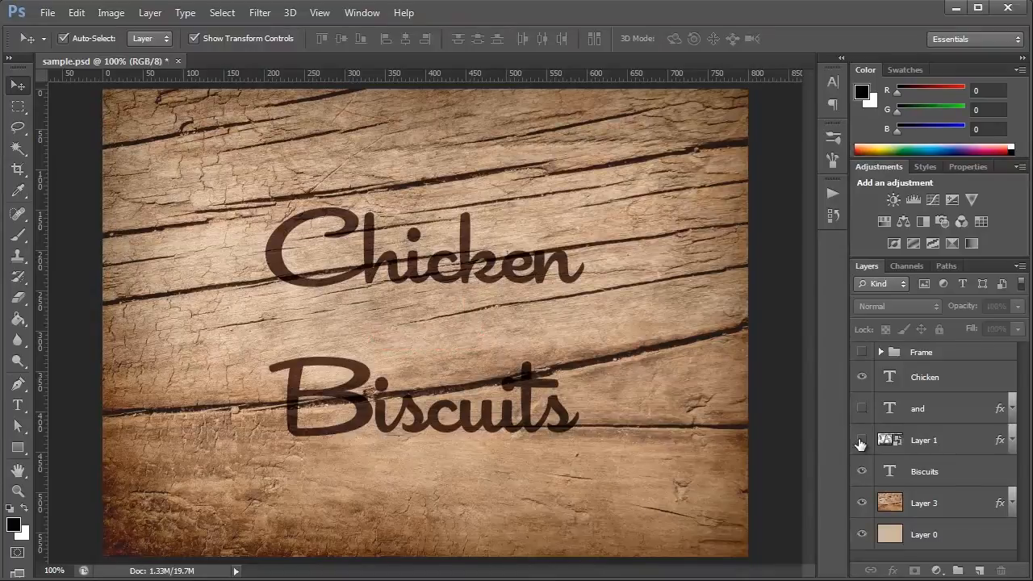
mouse_move(860, 439)
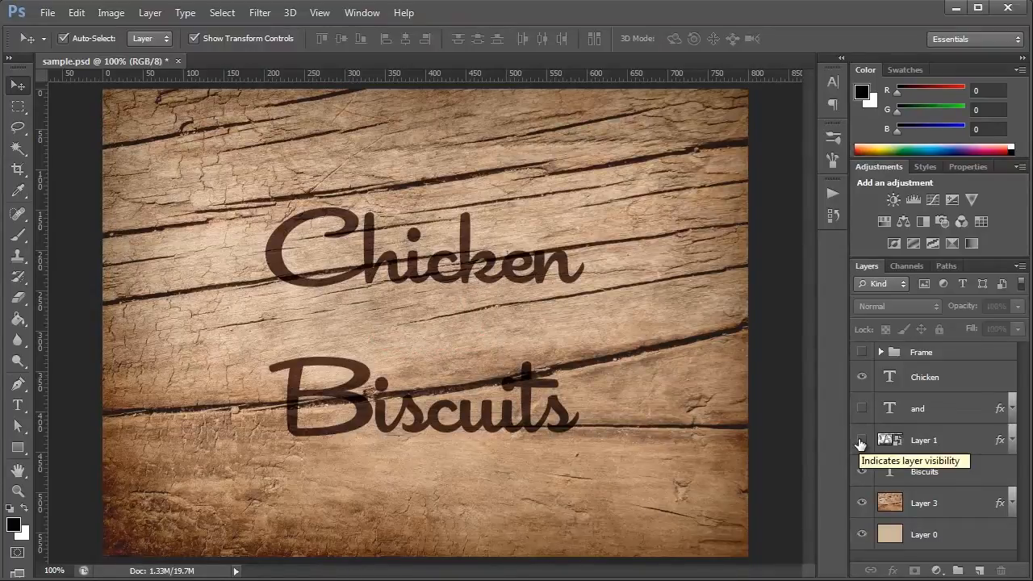
click(861, 439)
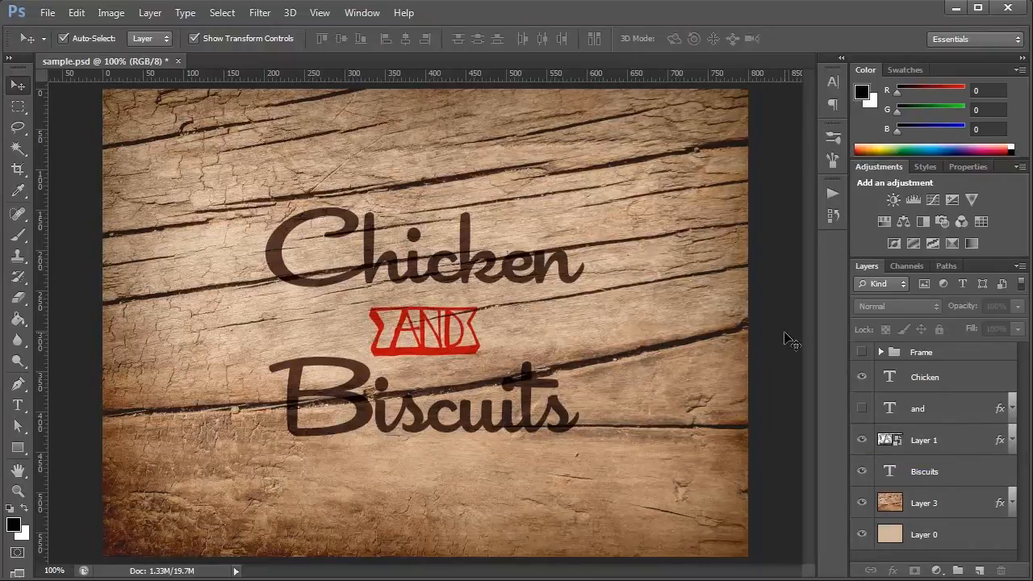
mouse_move(756, 332)
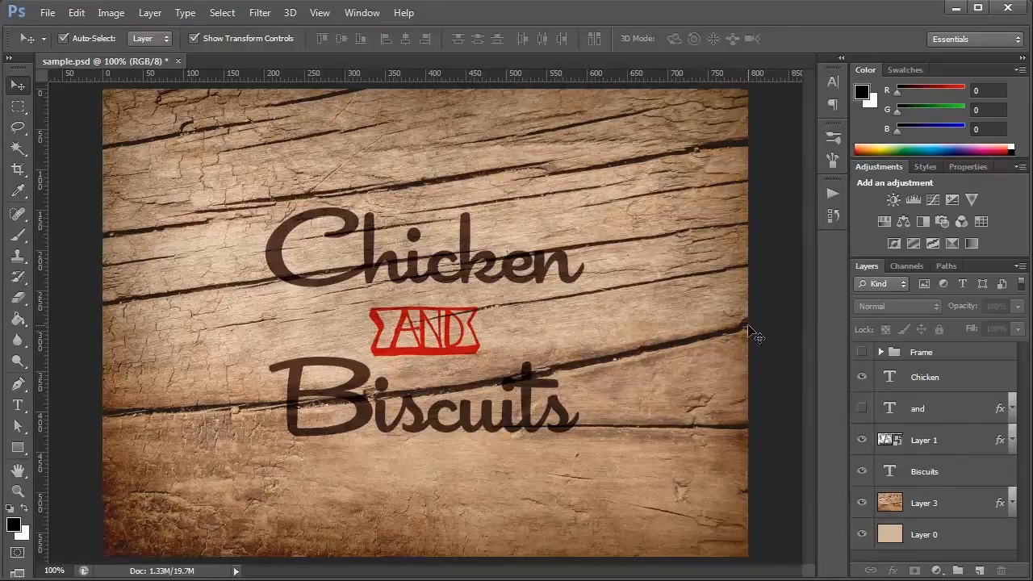
mouse_move(798, 313)
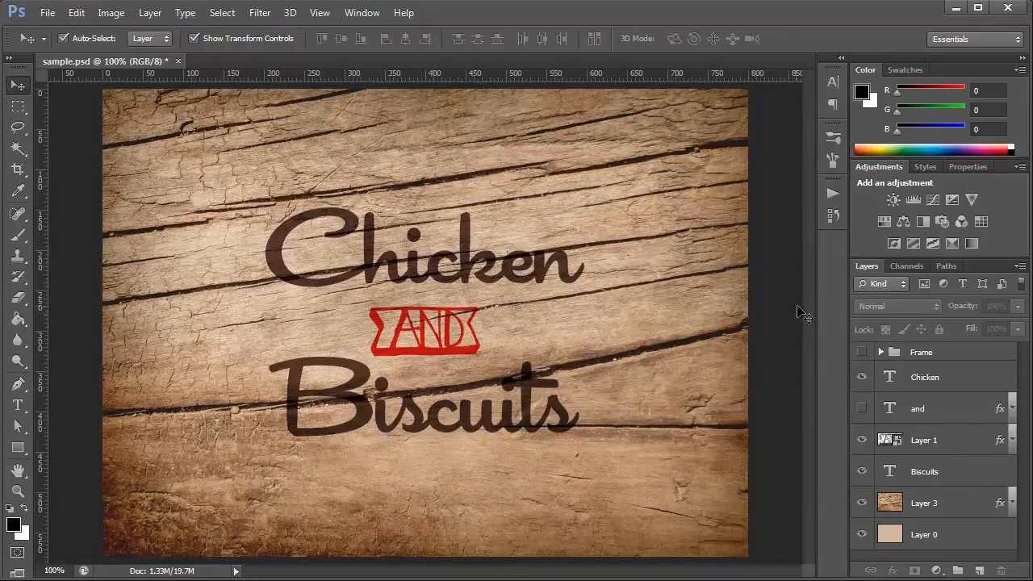
mouse_move(773, 323)
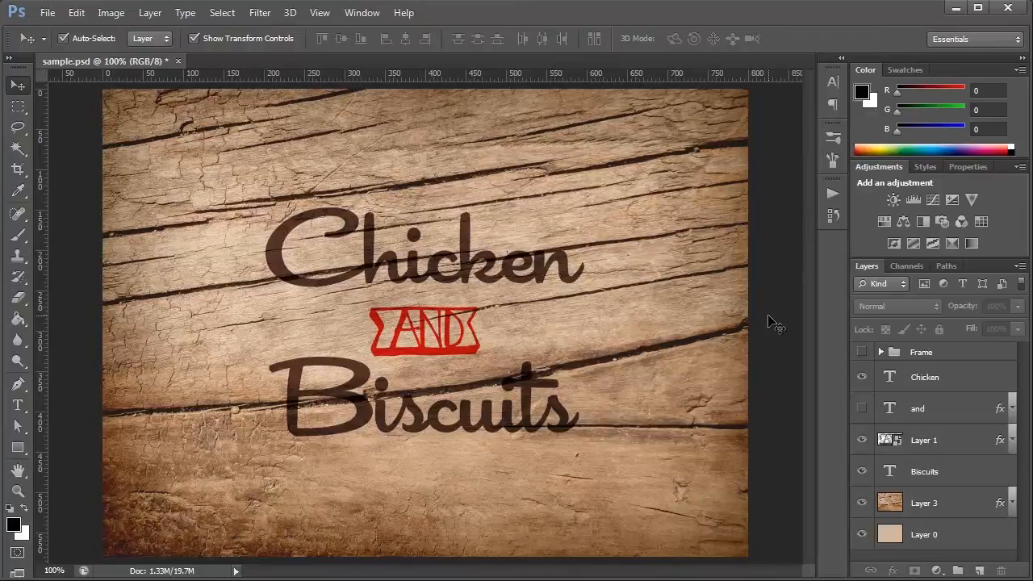
Make the Frame group visible so yellow flourishes surround the lettering
click(862, 377)
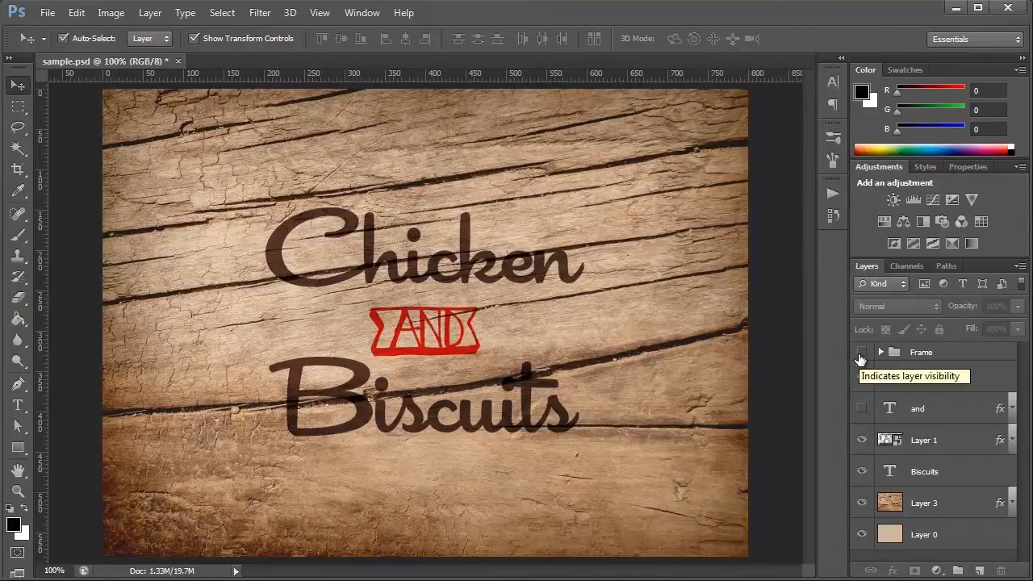
click(862, 351)
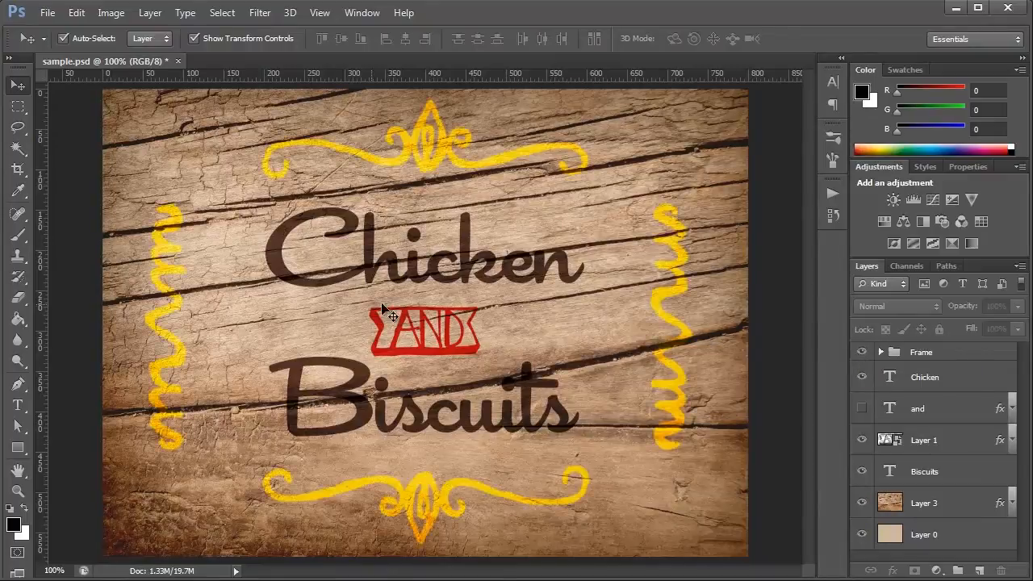